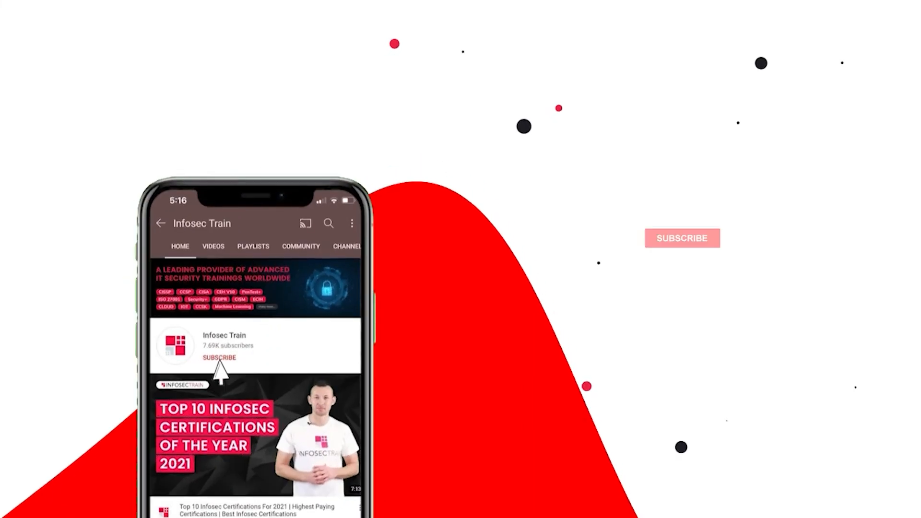
- Complete the line after 'IAN' to read 'IANA -> Internet Assigned Number Authority'
left_click(219, 356)
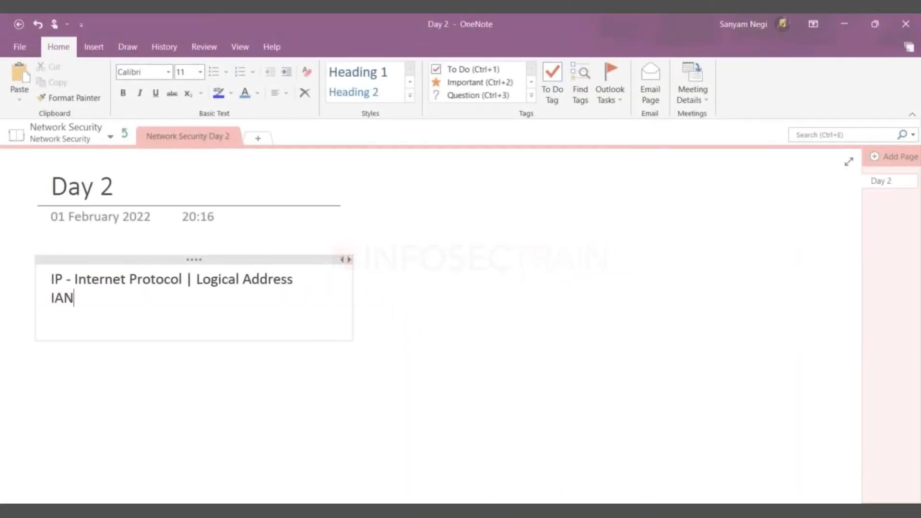
type("A ->")
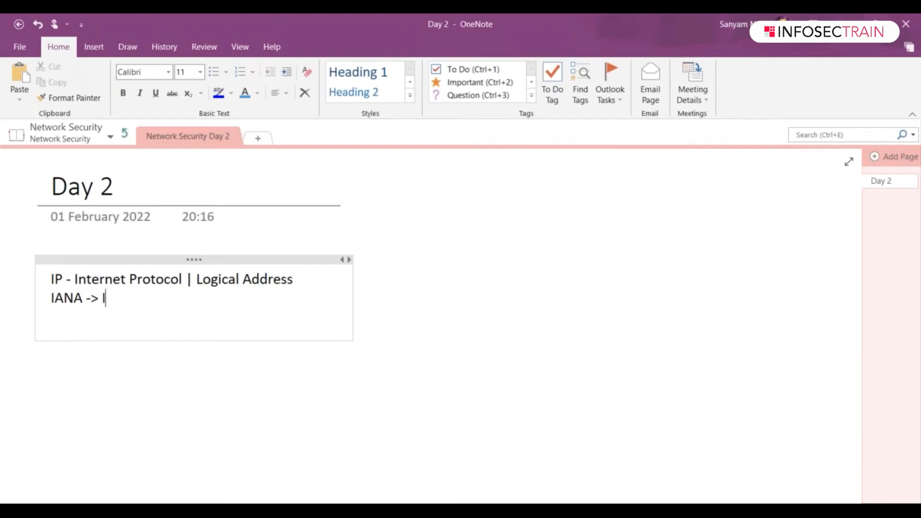
type("Internet Assi")
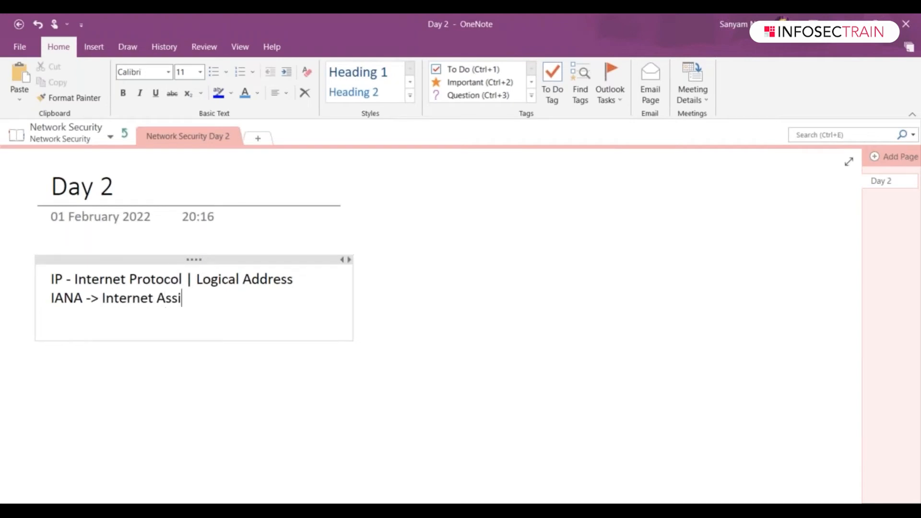
type("gned Number")
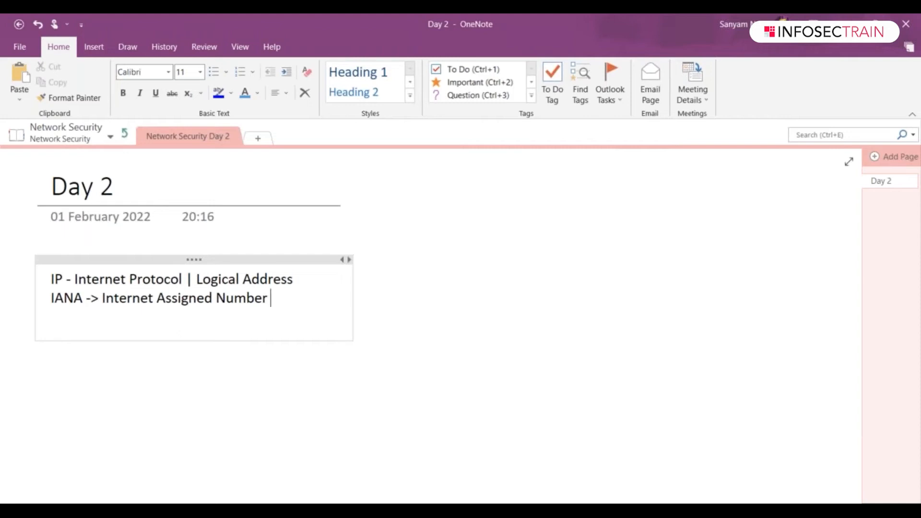
type("Authorioty")
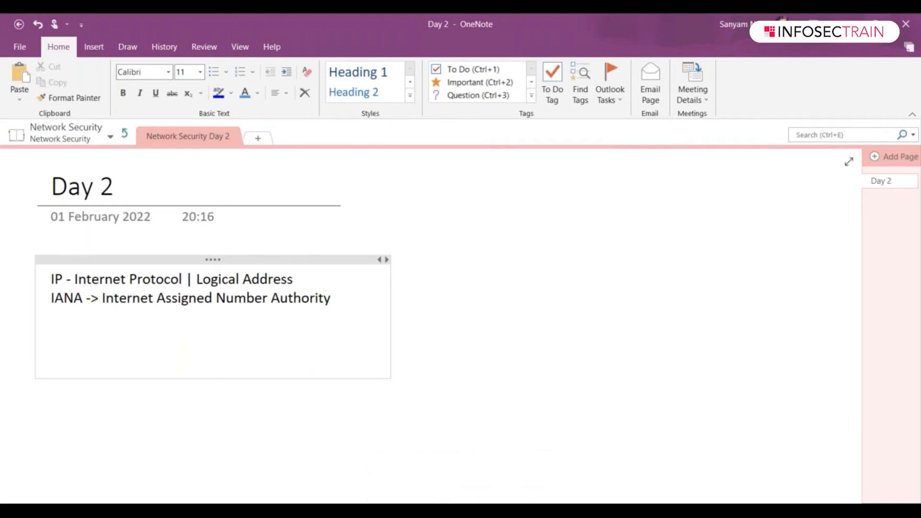
left_click(52, 335)
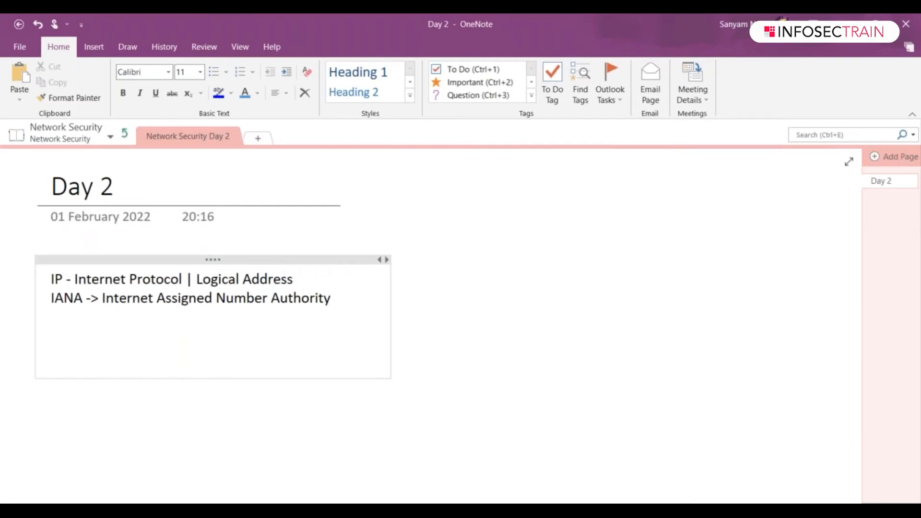
left_click(52, 335)
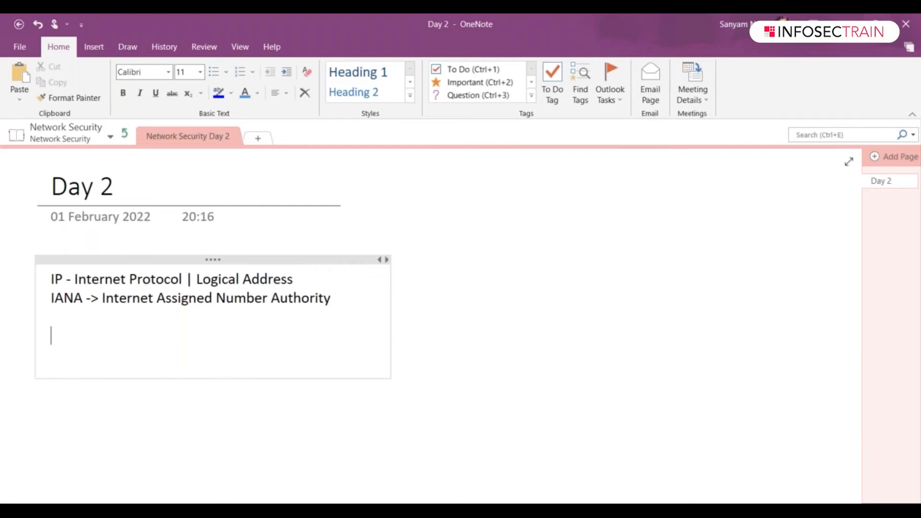
- Add the lines '4 octets - 32 bits' and 'Example: 192.168.0.1' below the IANA note
type("192.")
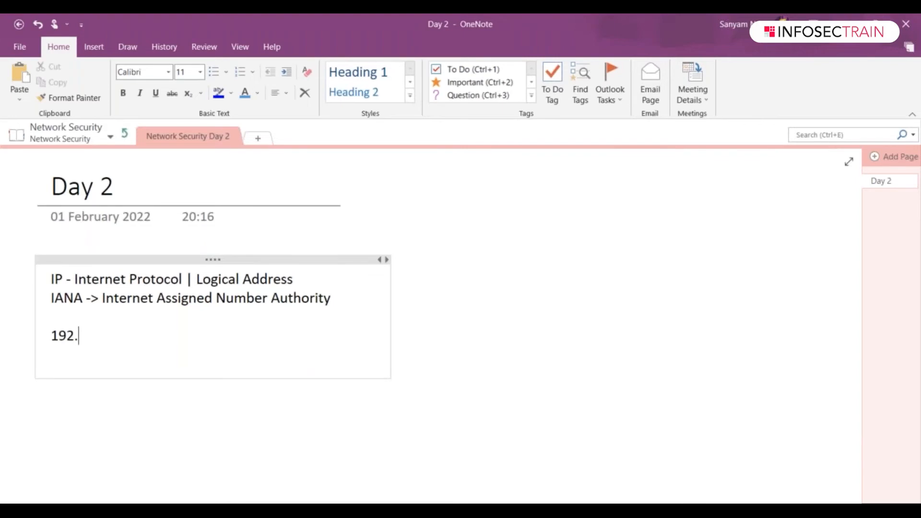
type("168.0.1")
left_click(219, 317)
type("4 octets - 32 bits")
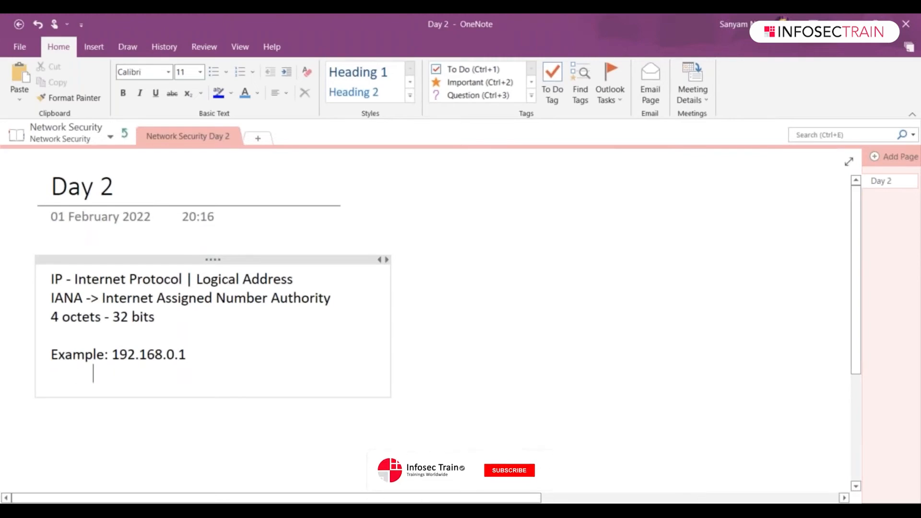
left_click(508, 470)
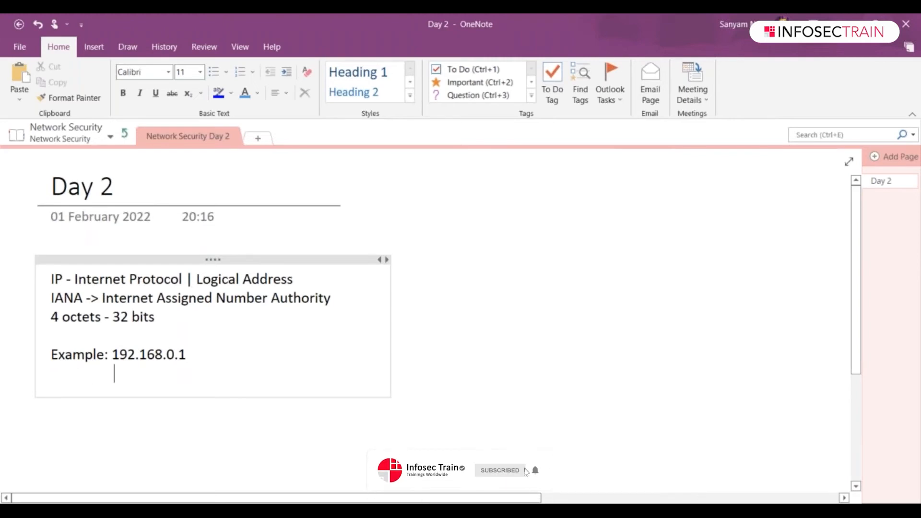
type("-")
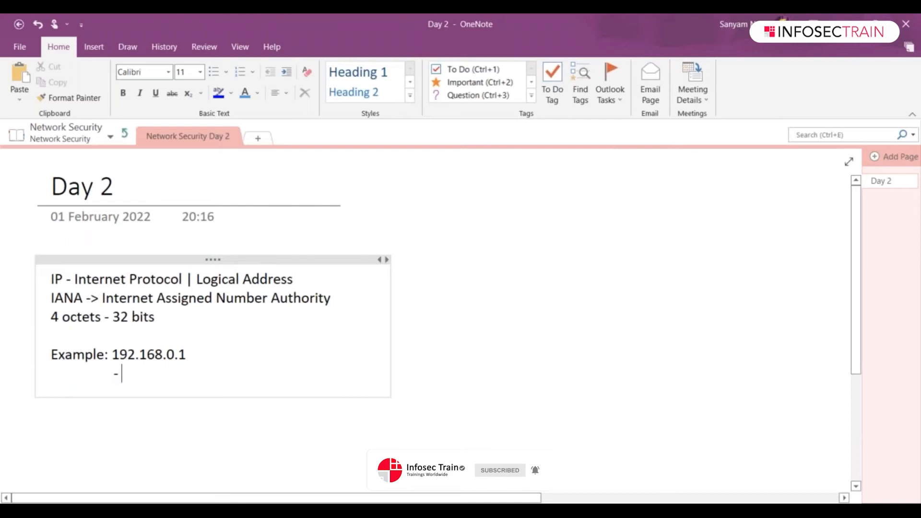
key("BackSpace")
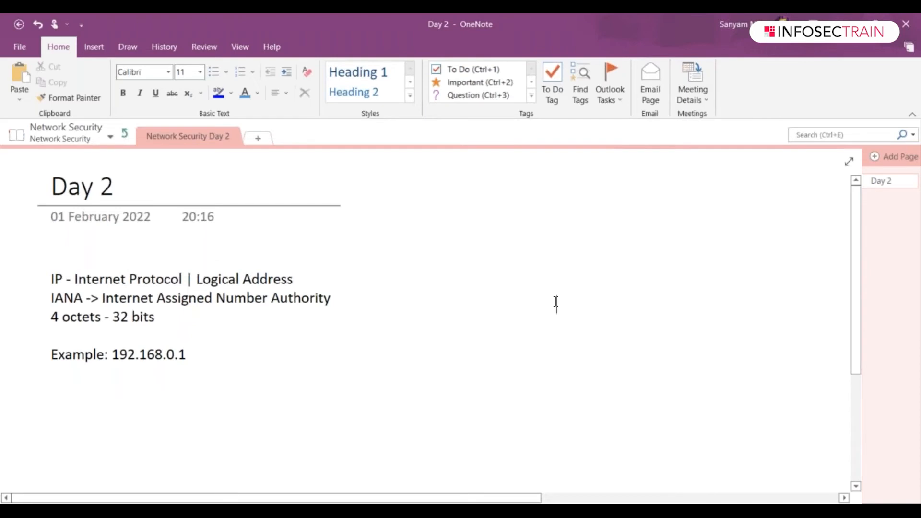
- Choose a thin red pen from the Draw tools and underline the octets of 192.168.0.1
left_click(127, 47)
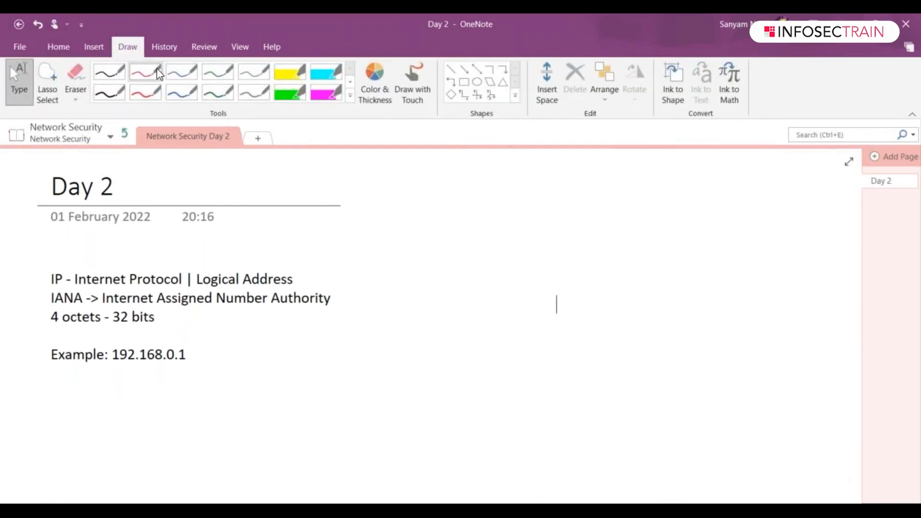
left_click(145, 72)
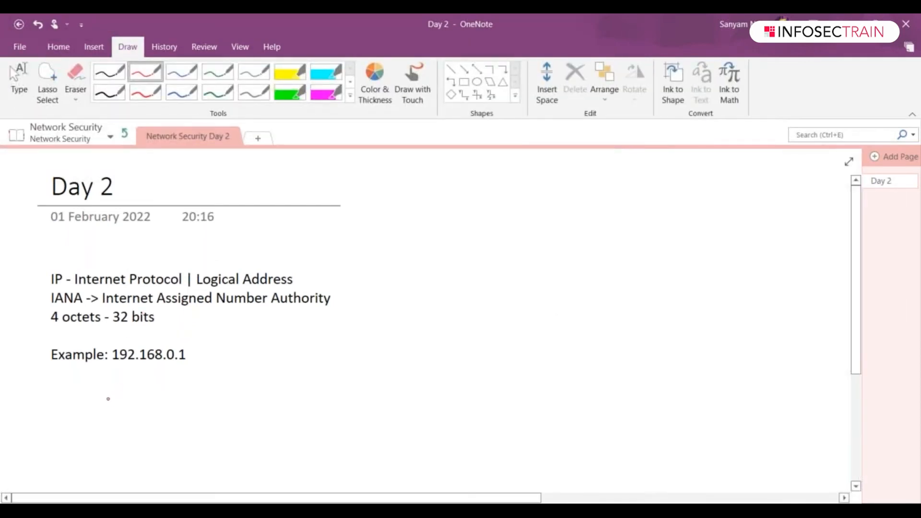
left_click_drag(112, 364, 135, 363)
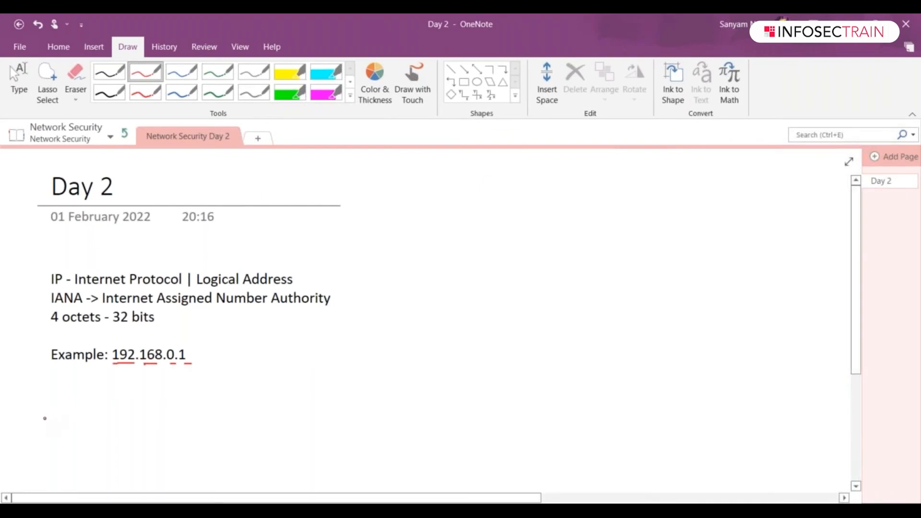
- Draw two red rows of bit dashes beneath the example address
left_click_drag(45, 417, 121, 416)
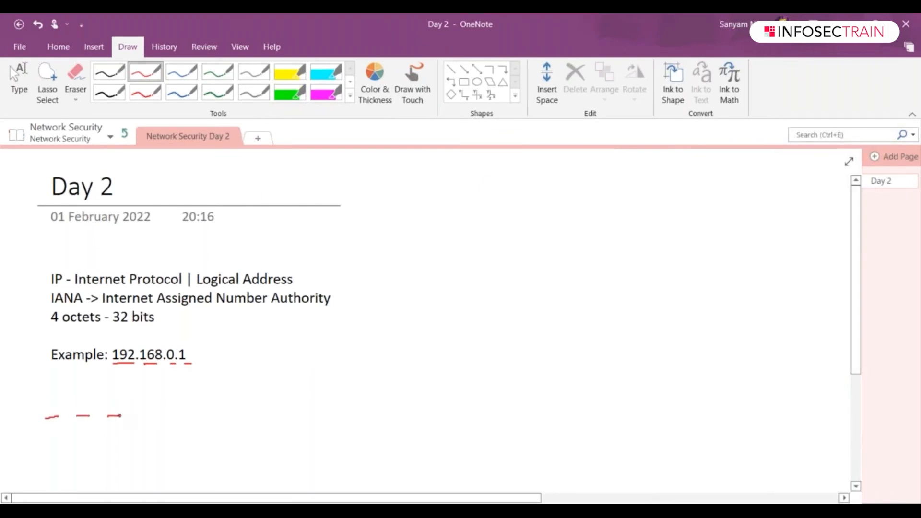
left_click_drag(129, 415, 215, 415)
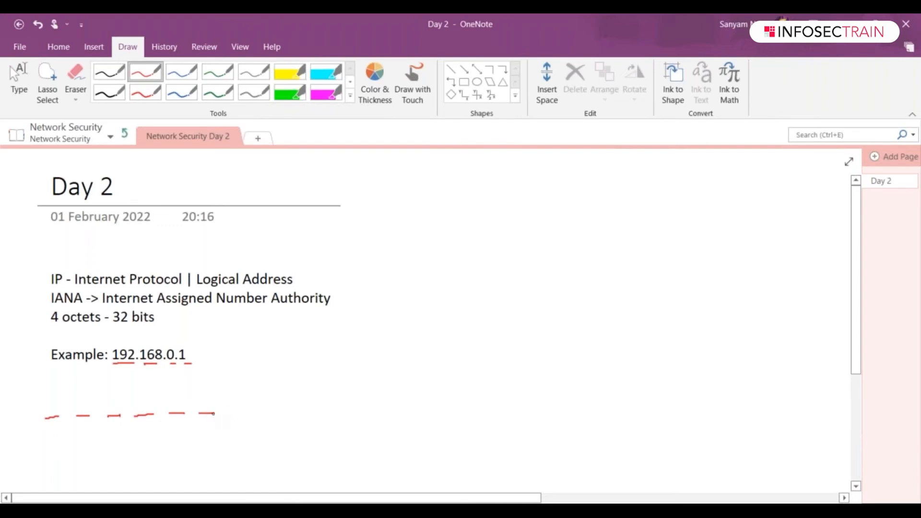
left_click_drag(215, 414, 288, 412)
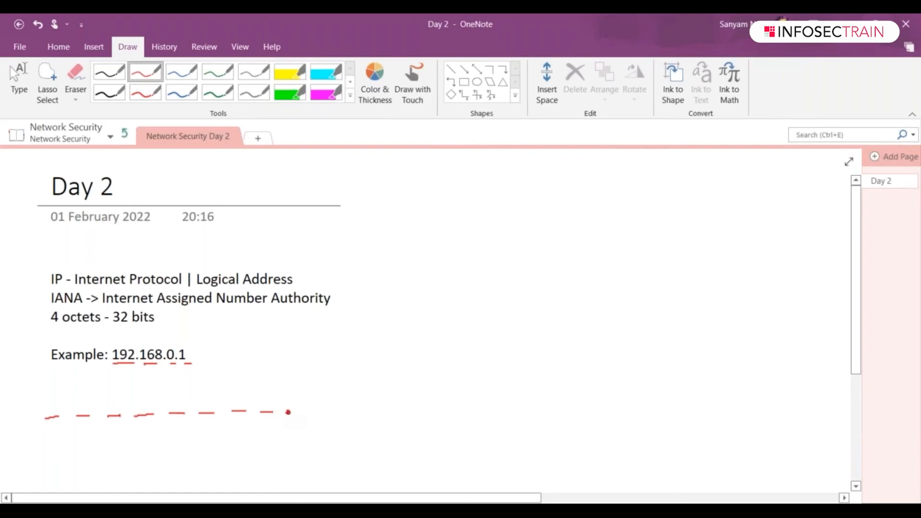
left_click_drag(288, 411, 340, 410)
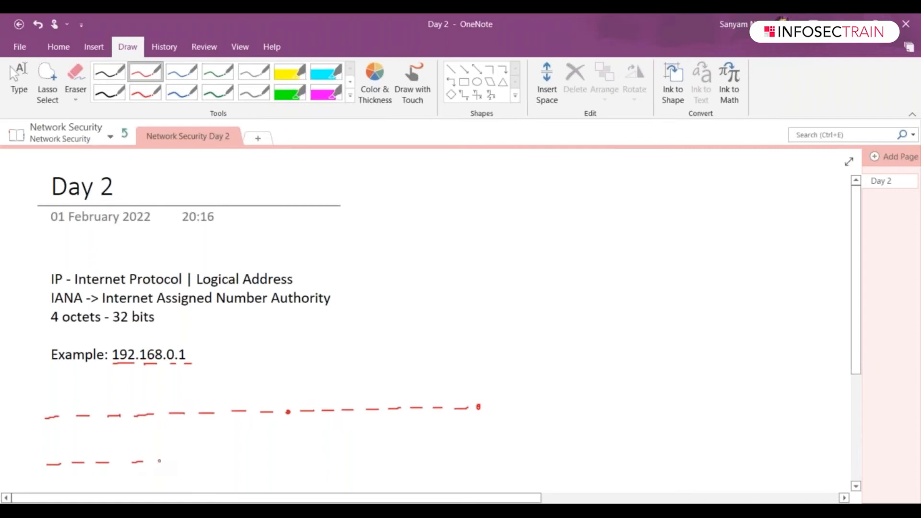
left_click_drag(159, 460, 267, 459)
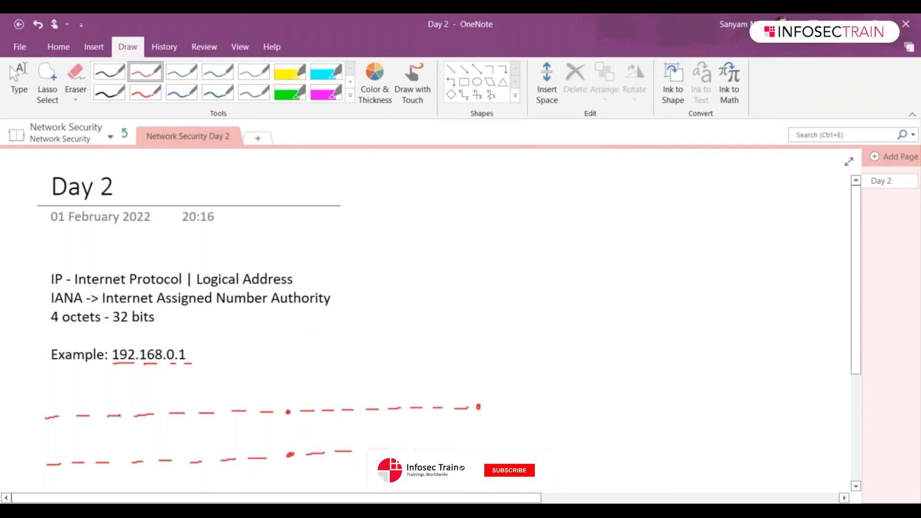
left_click(508, 471)
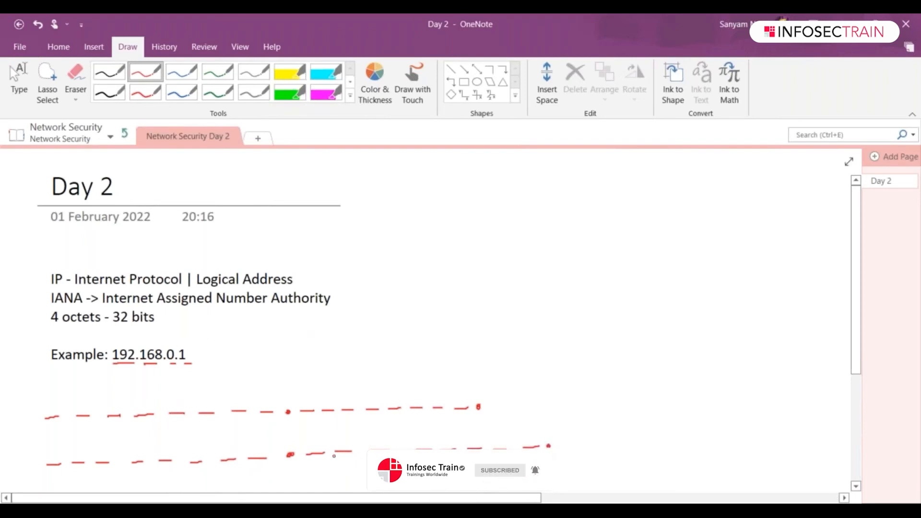
- Label the last eight dashes in red with arrows and powers 2^7 through 2^0
scroll("down", 3)
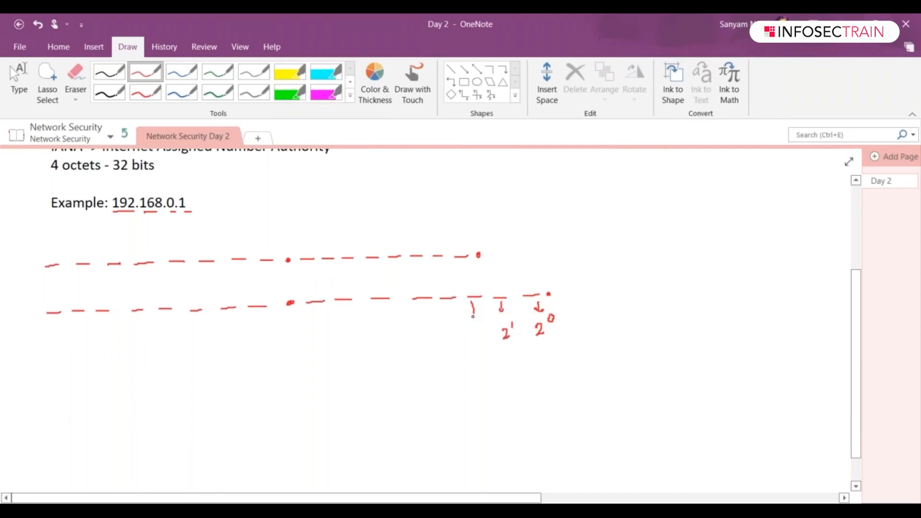
left_click_drag(447, 300, 482, 337)
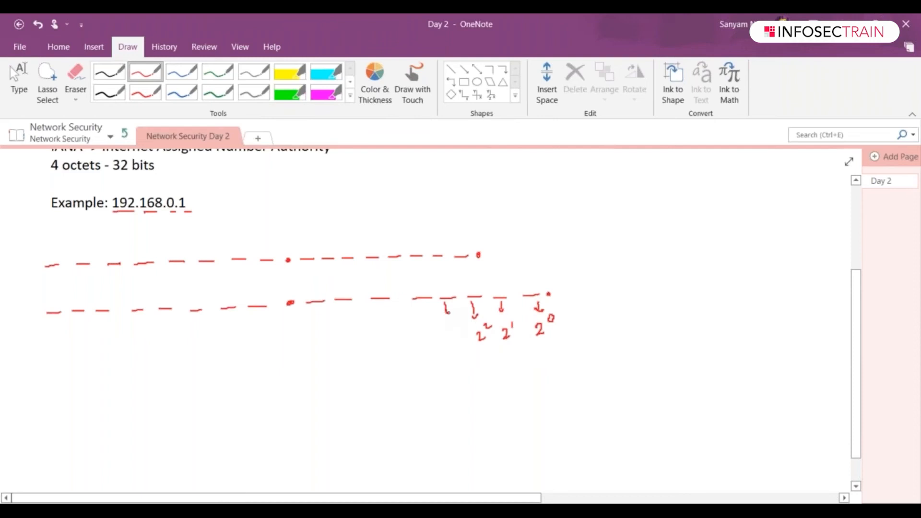
left_click_drag(414, 299, 455, 338)
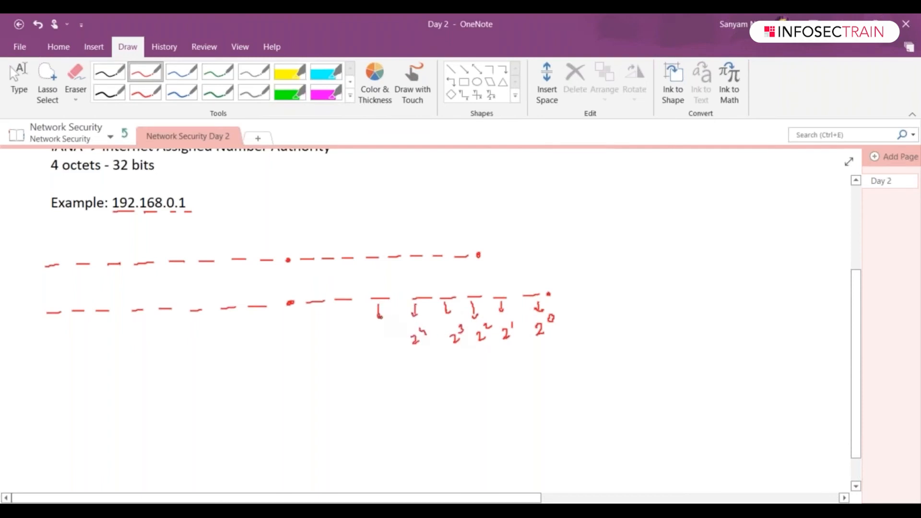
left_click_drag(340, 303, 388, 350)
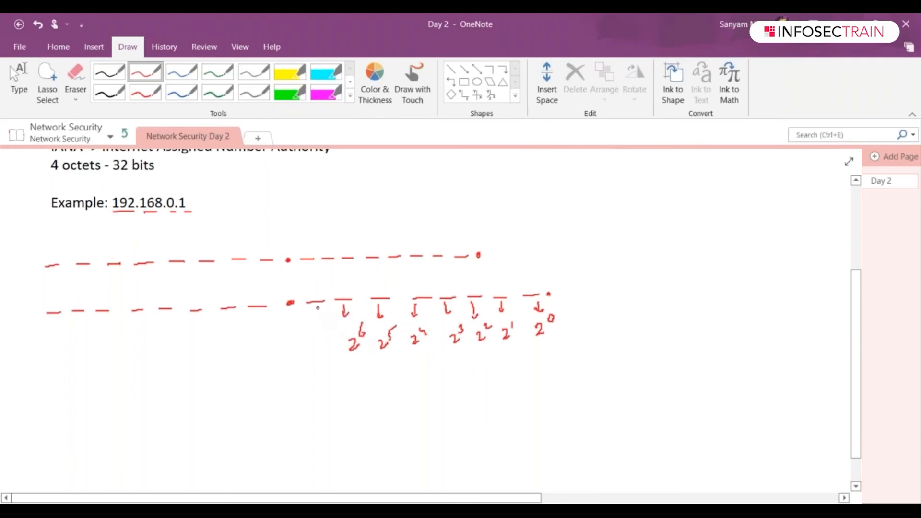
left_click_drag(317, 303, 322, 353)
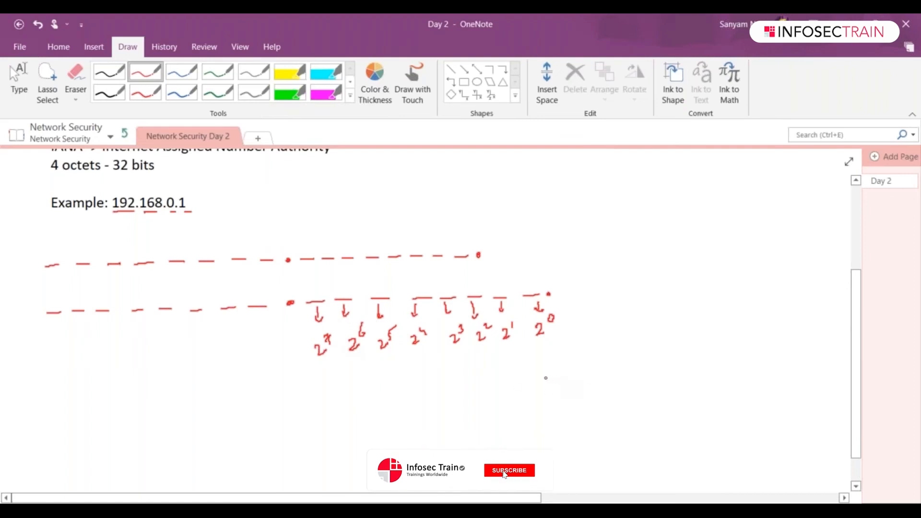
left_click(508, 470)
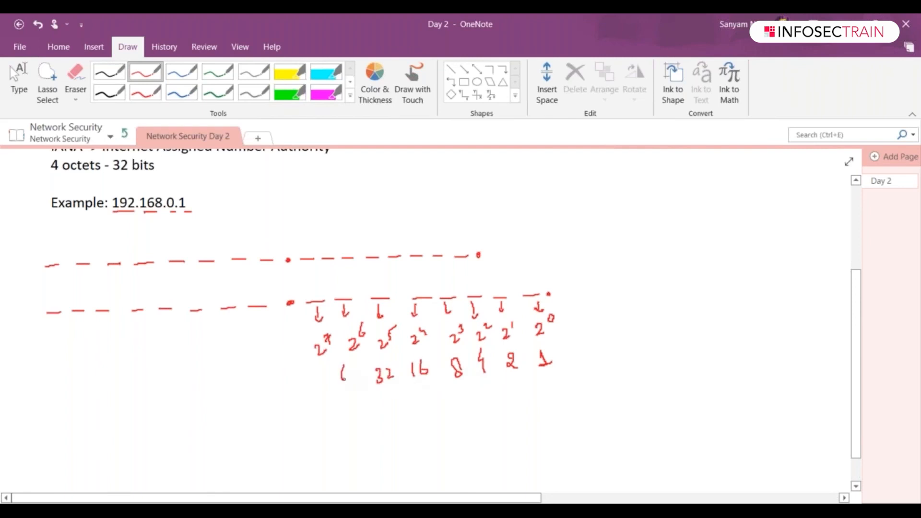
- Write 64 and 128, plus signs between values, and an underlined '=> 255' in red
left_click_drag(343, 382, 350, 367)
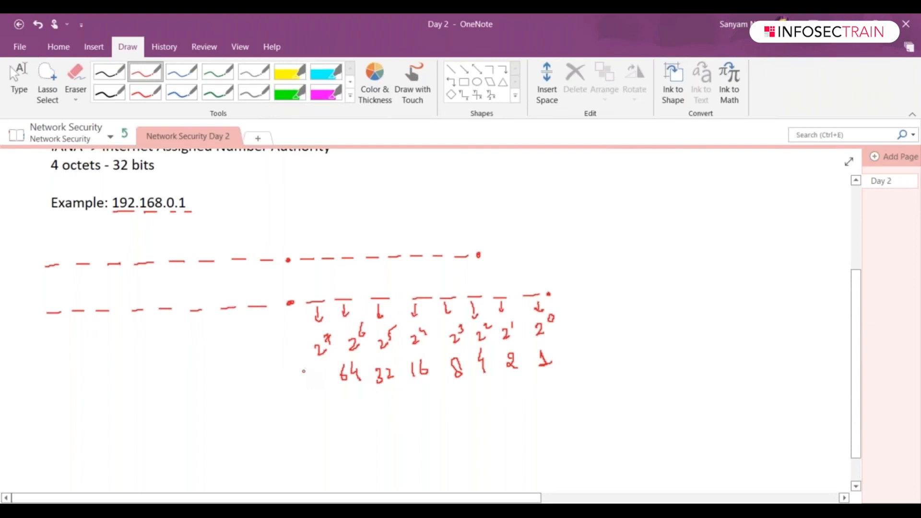
left_click_drag(303, 374, 329, 374)
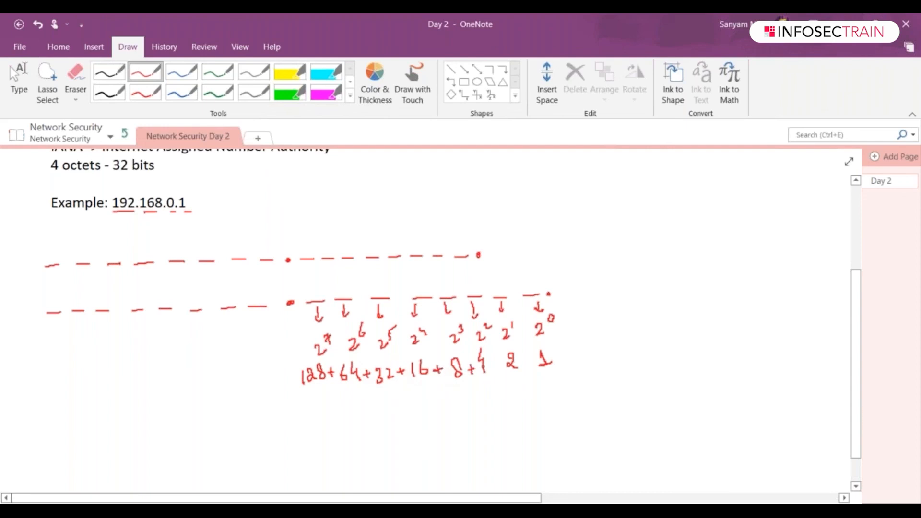
left_click_drag(494, 361, 605, 352)
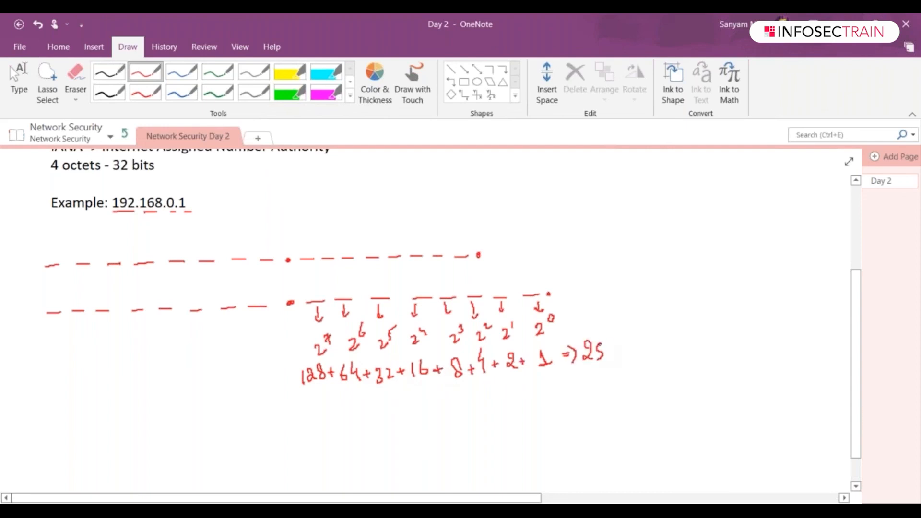
left_click_drag(582, 353, 629, 364)
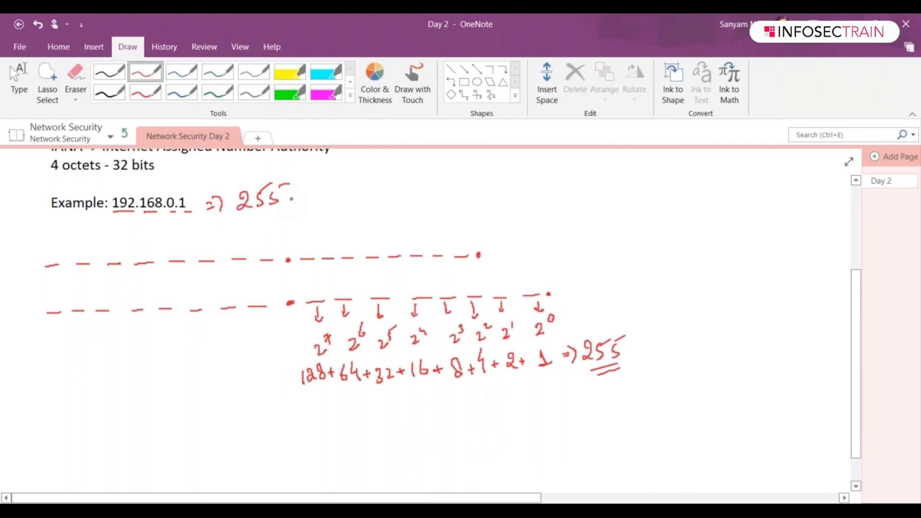
- Handwrite '=> 255.255.255.255' in red to the right of the Example line
left_click_drag(294, 200, 347, 200)
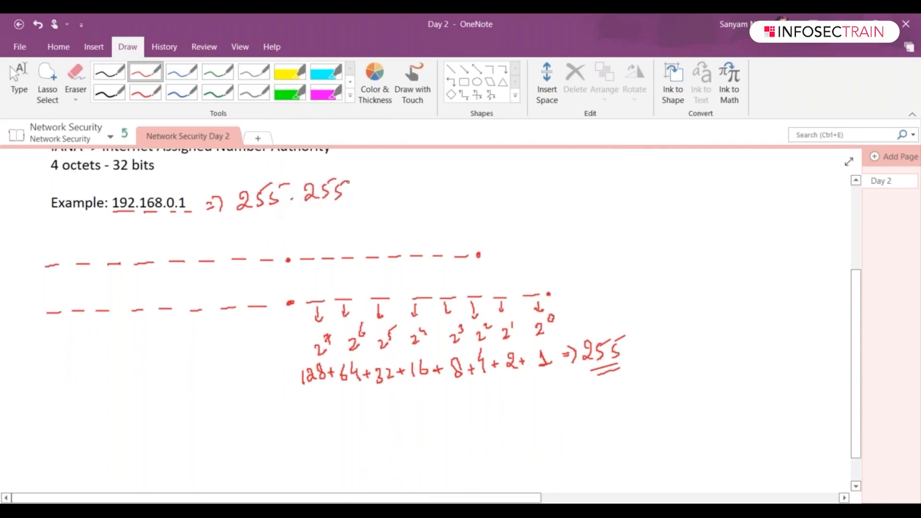
left_click_drag(352, 188, 402, 188)
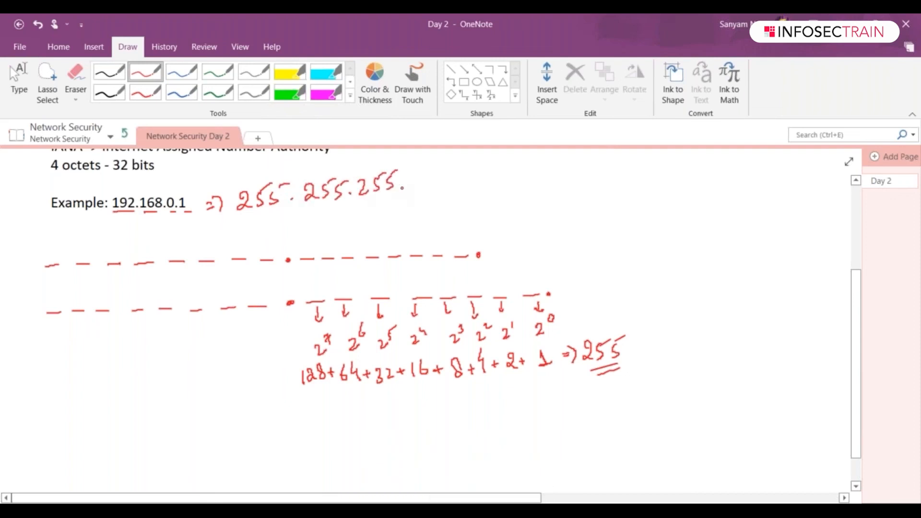
left_click_drag(411, 188, 464, 177)
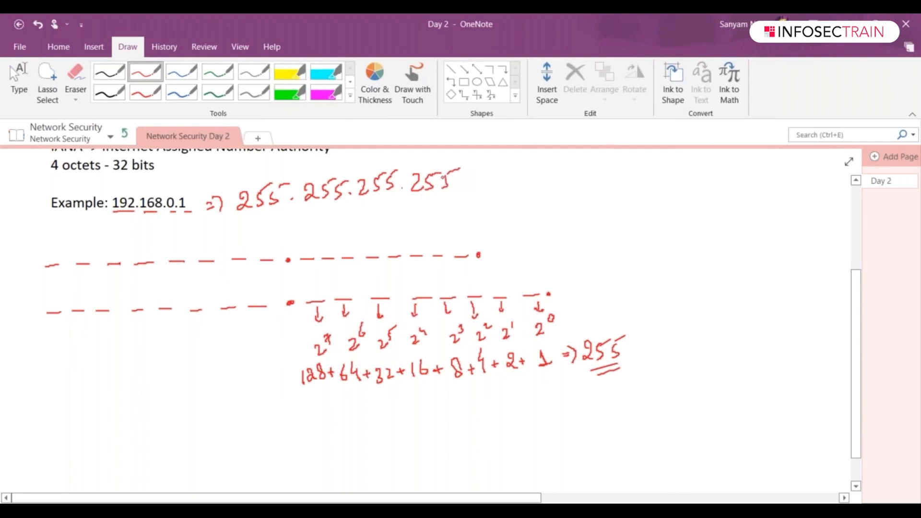